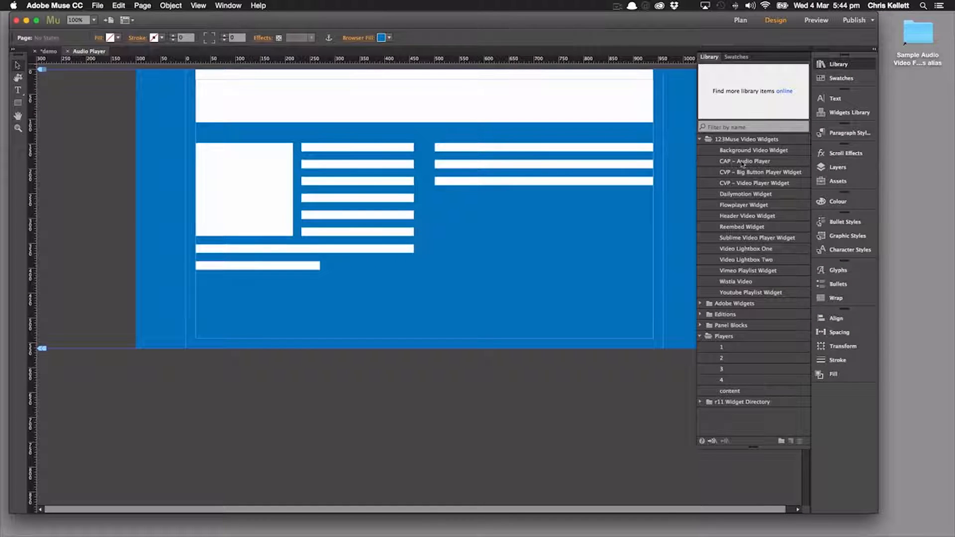
Drag the CAP – Audio Player widget from the Library onto the page
{"action": "left_click", "coordinate": [744, 160]}
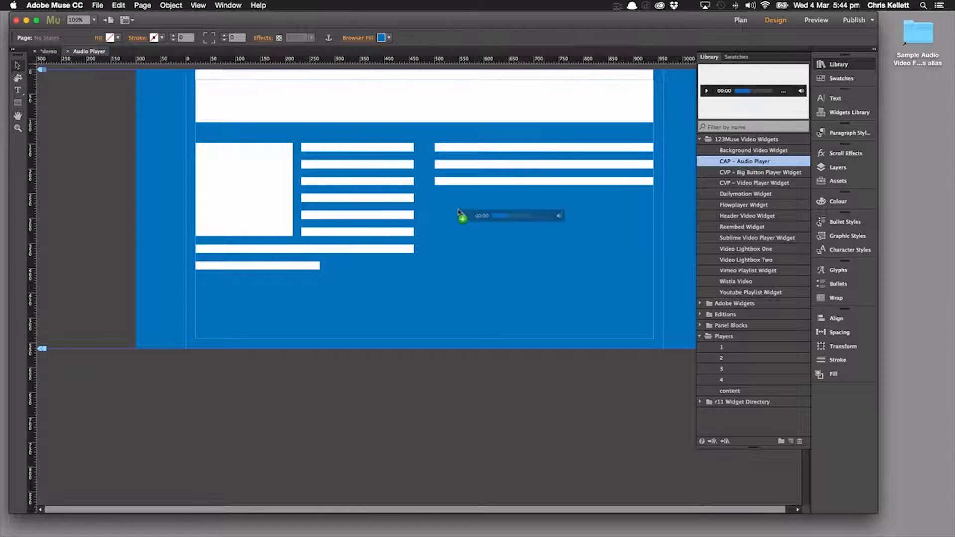
{"action": "left_click", "coordinate": [511, 215]}
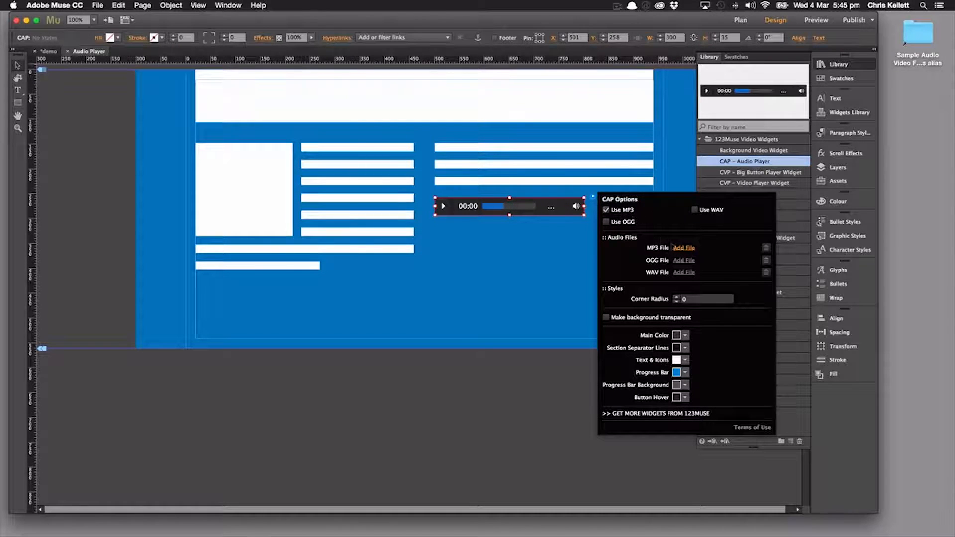
Attach audio1.mp3 as the player's MP3 file and test playback in Preview
{"action": "left_click", "coordinate": [684, 248]}
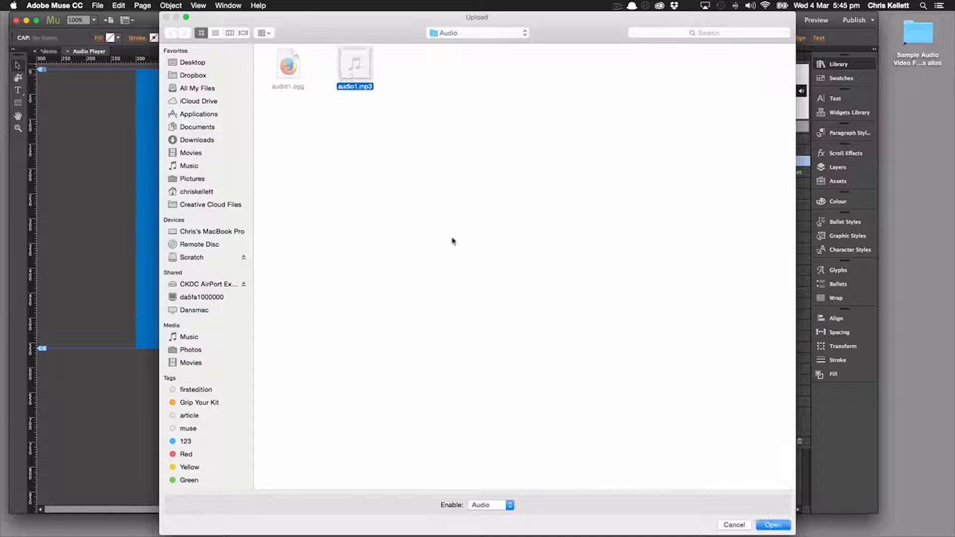
{"action": "left_click", "coordinate": [773, 525]}
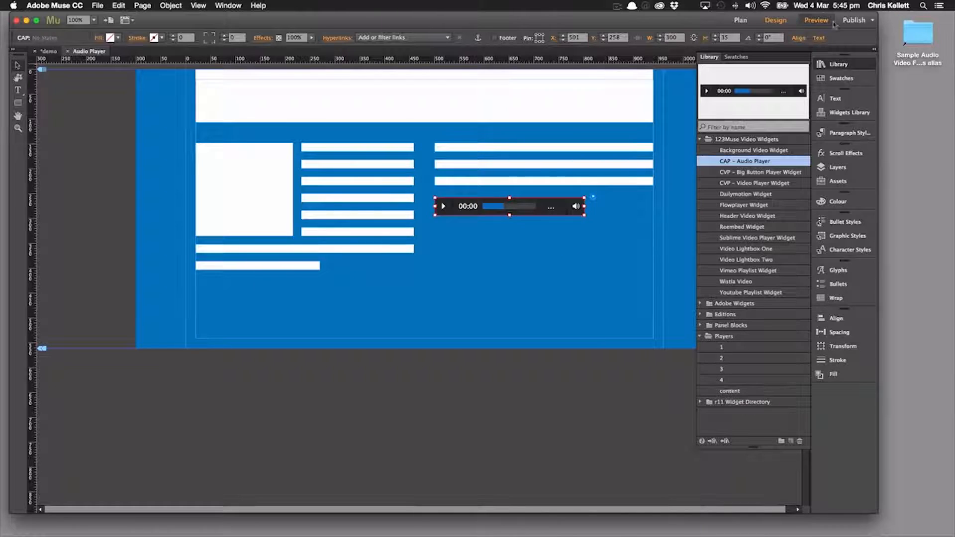
{"action": "left_click", "coordinate": [816, 19]}
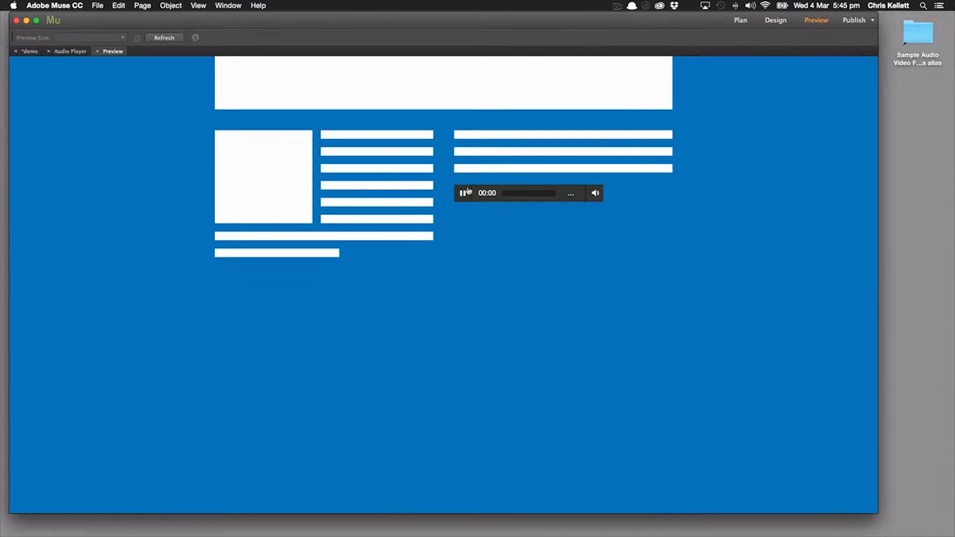
{"action": "left_click", "coordinate": [463, 193]}
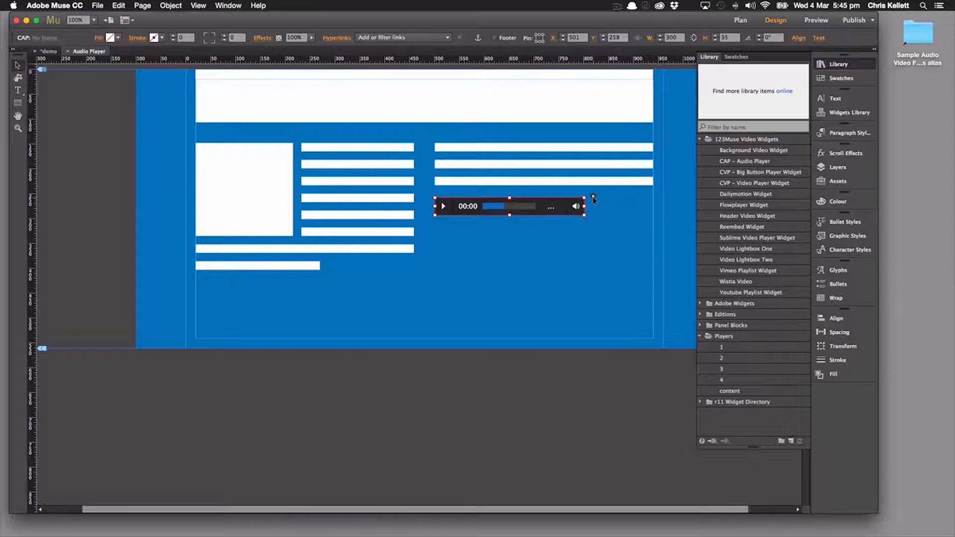
Make the player background transparent, recolour separator lines, and set progress bar to 29ABE2
{"action": "left_click", "coordinate": [550, 207]}
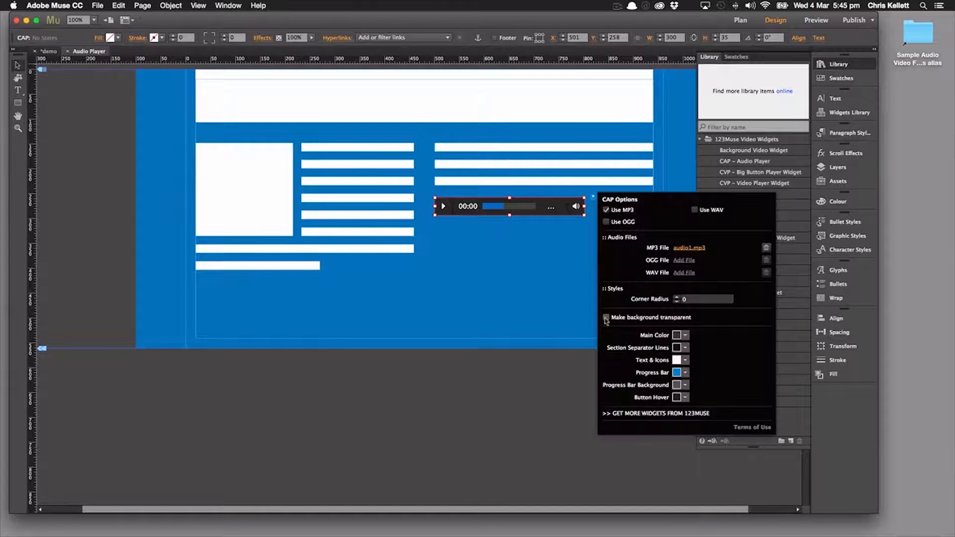
{"action": "left_click", "coordinate": [606, 317]}
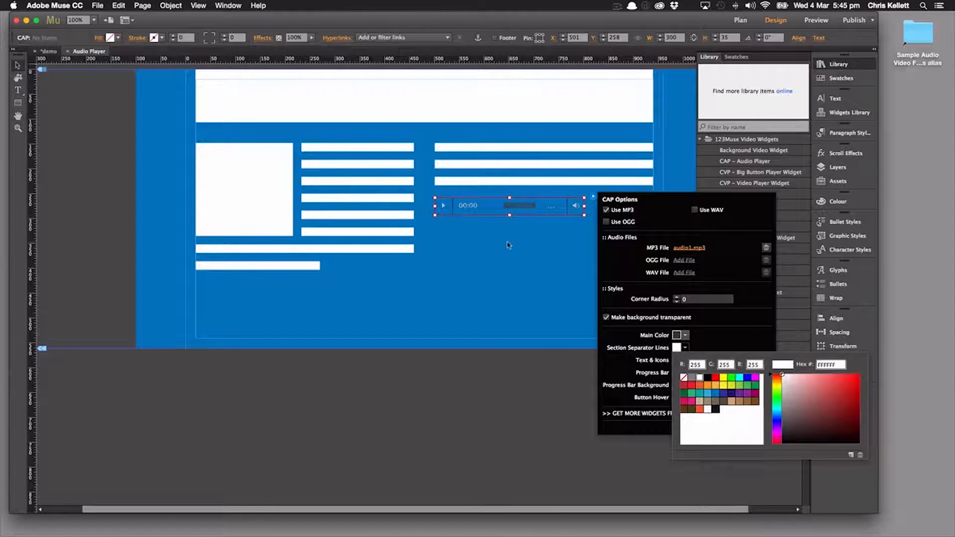
{"action": "mouse_move", "coordinate": [527, 267]}
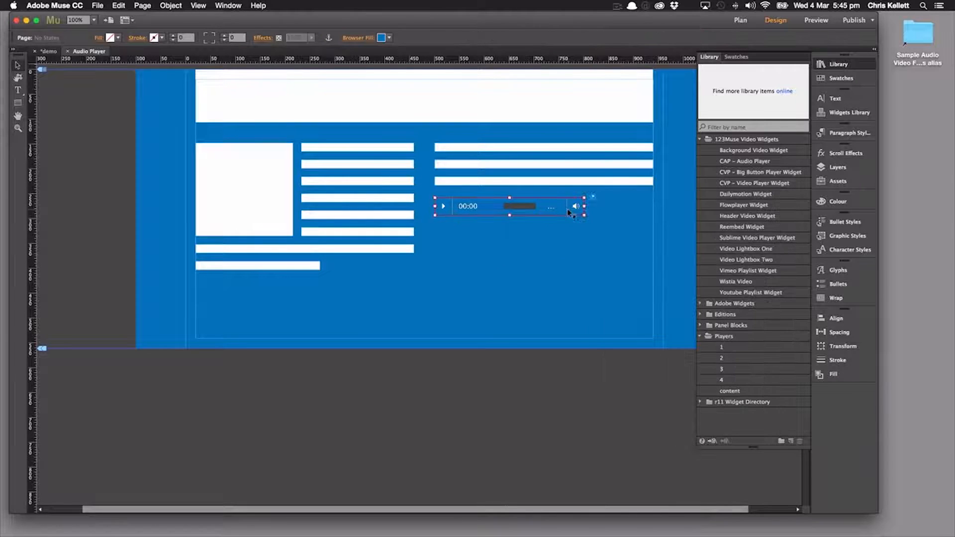
{"action": "left_click", "coordinate": [550, 208]}
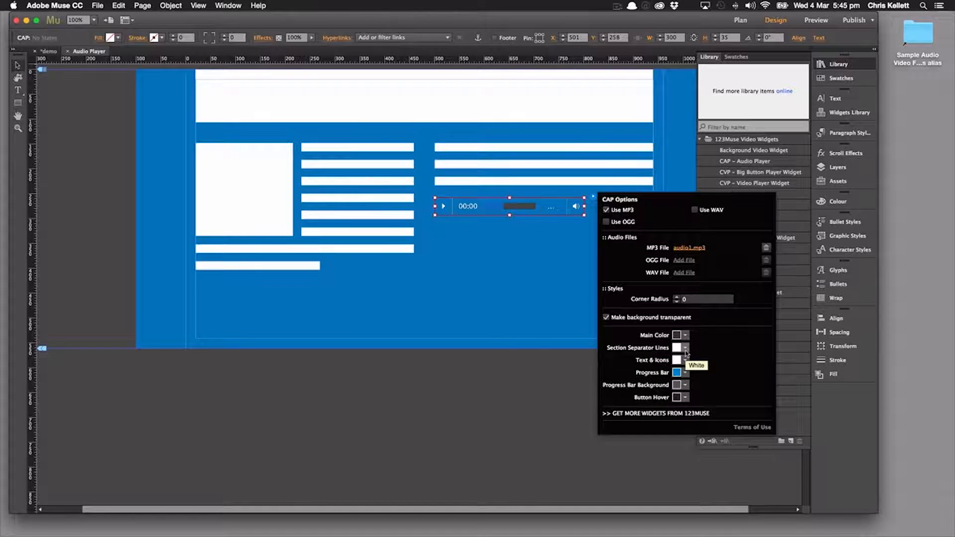
{"action": "left_click", "coordinate": [684, 348]}
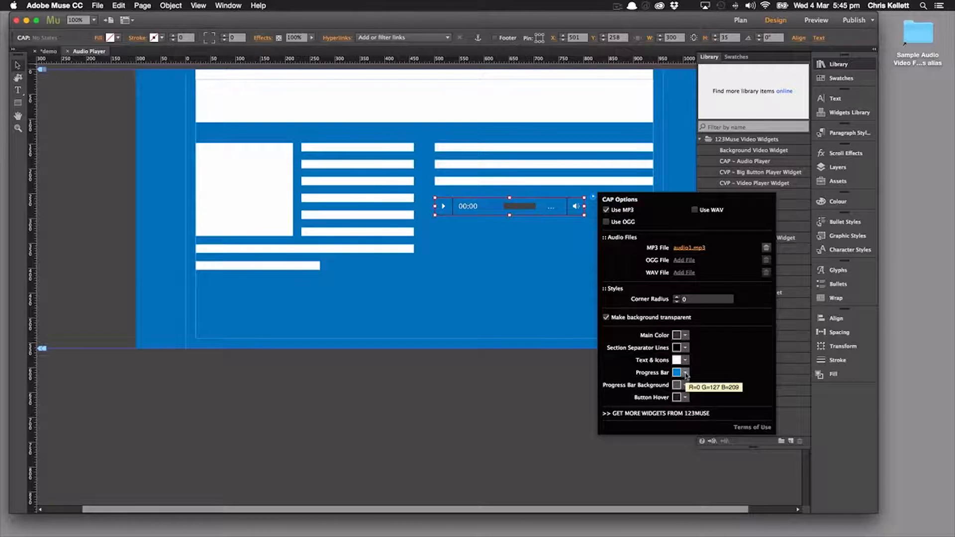
{"action": "left_click", "coordinate": [685, 372]}
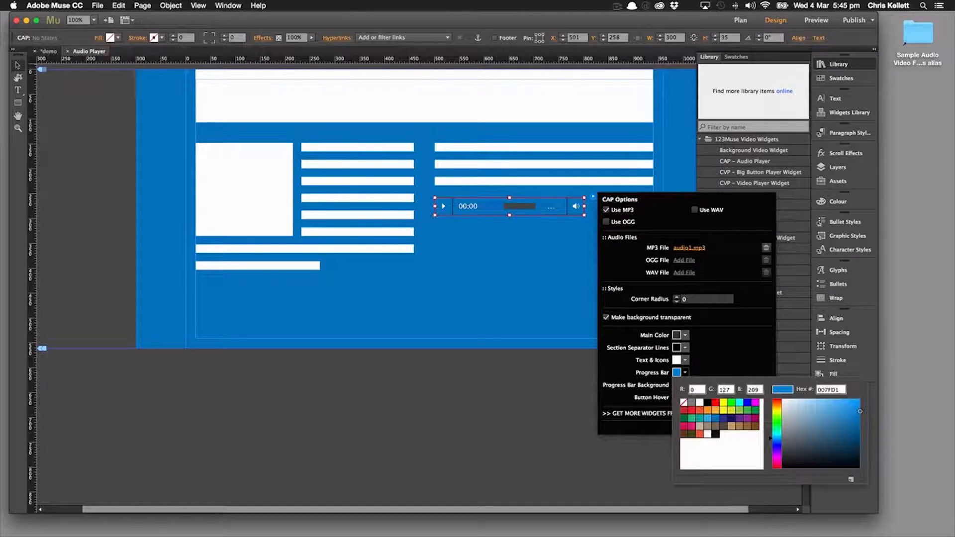
{"action": "left_click", "coordinate": [846, 407]}
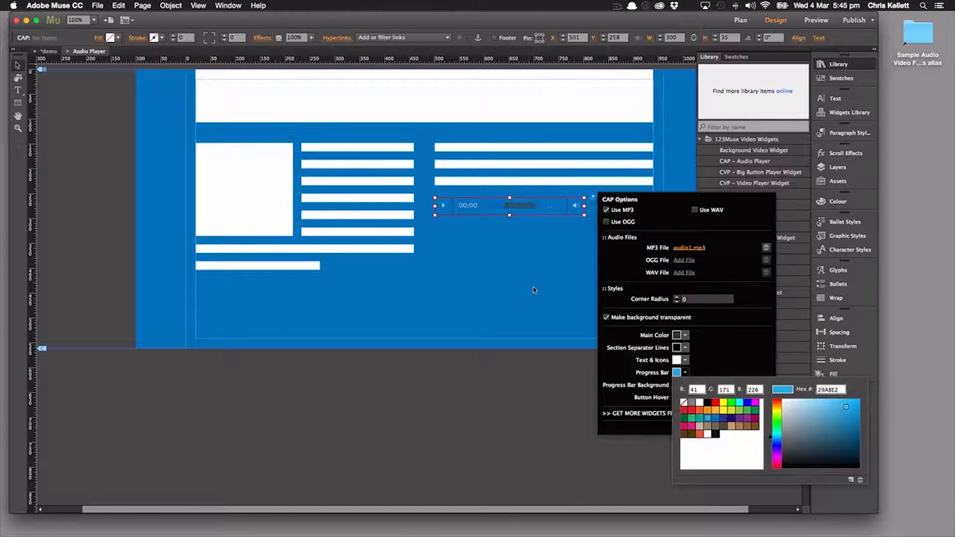
{"action": "left_click", "coordinate": [509, 265]}
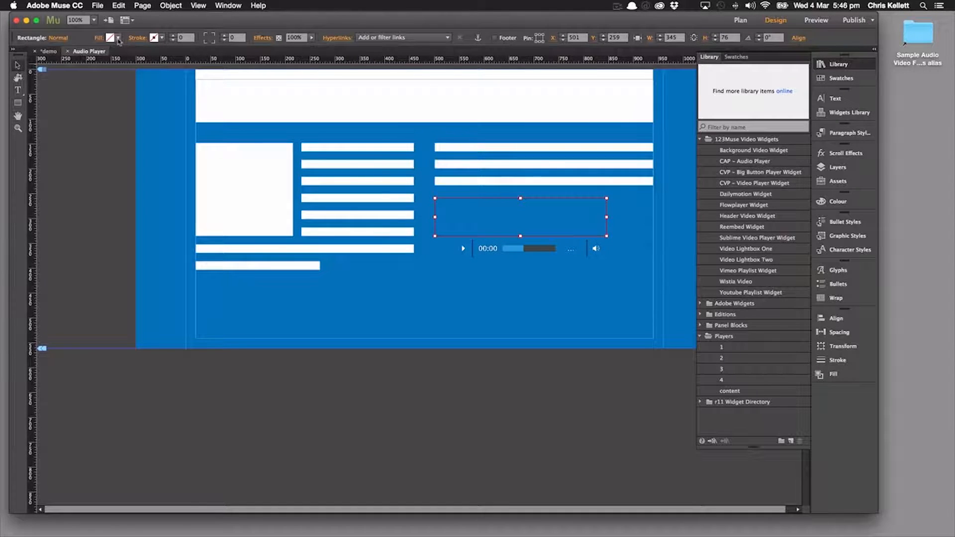
Give the new rectangle corner radius 10 and a dark gradient fill
{"action": "left_click", "coordinate": [111, 37]}
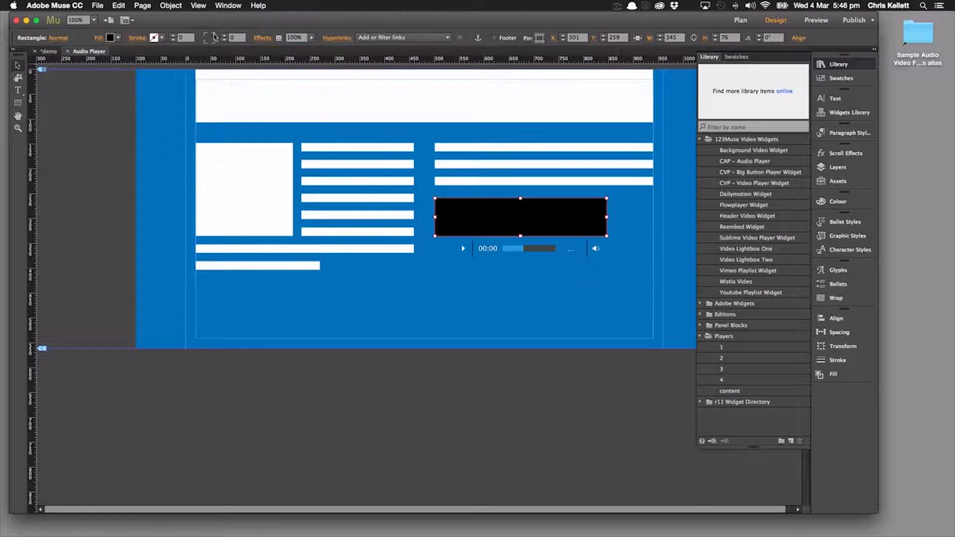
{"action": "left_click", "coordinate": [109, 37]}
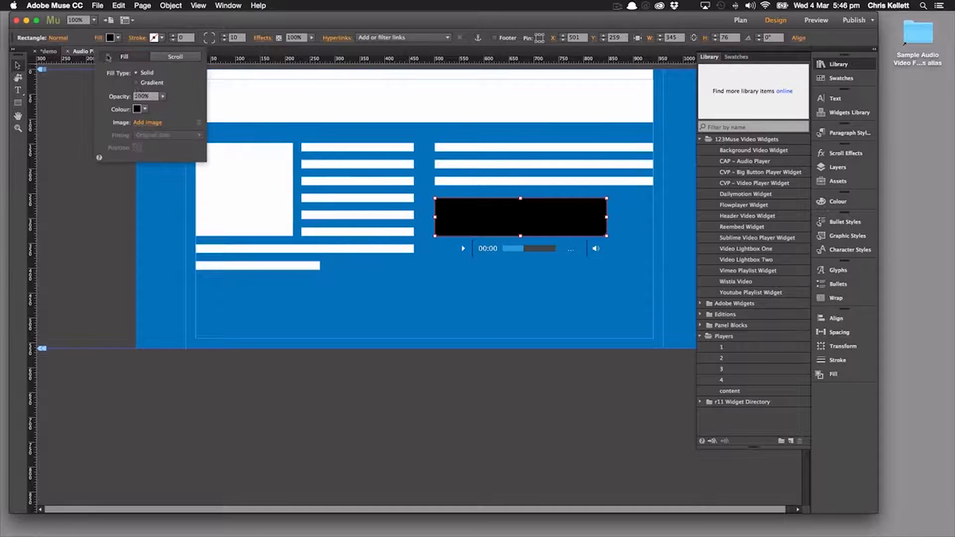
{"action": "left_click", "coordinate": [138, 82]}
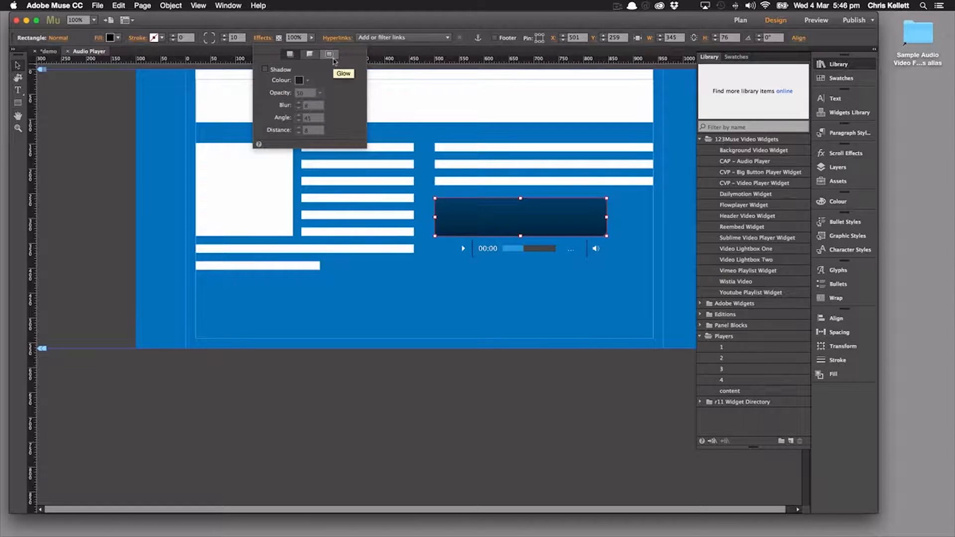
Enable a black glow on the rectangle and set it to inner glow
{"action": "left_click", "coordinate": [307, 80]}
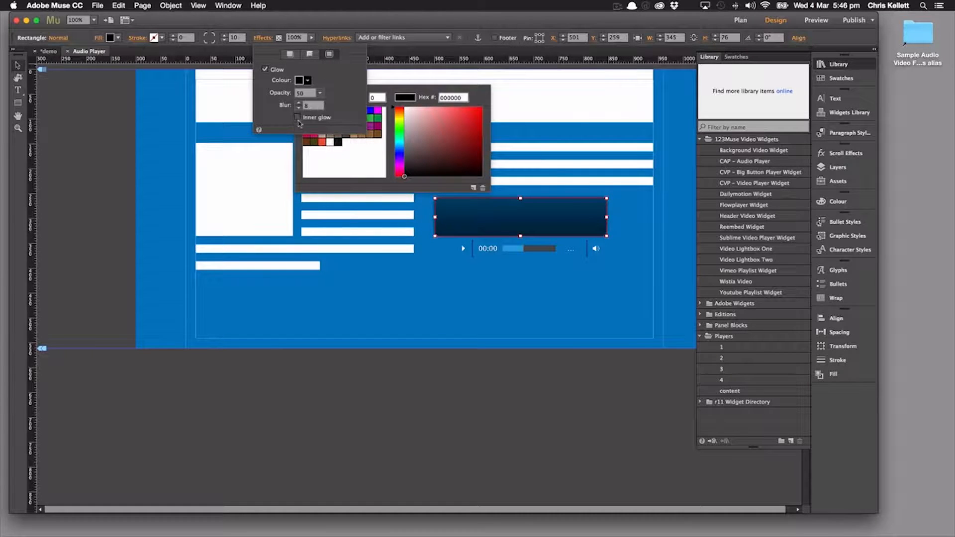
{"action": "left_click", "coordinate": [298, 117]}
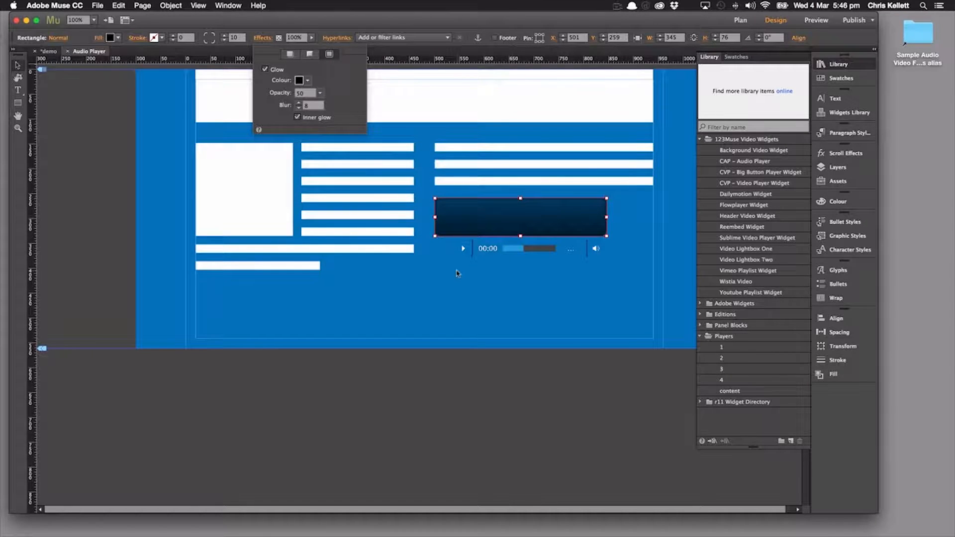
{"action": "left_click", "coordinate": [554, 274]}
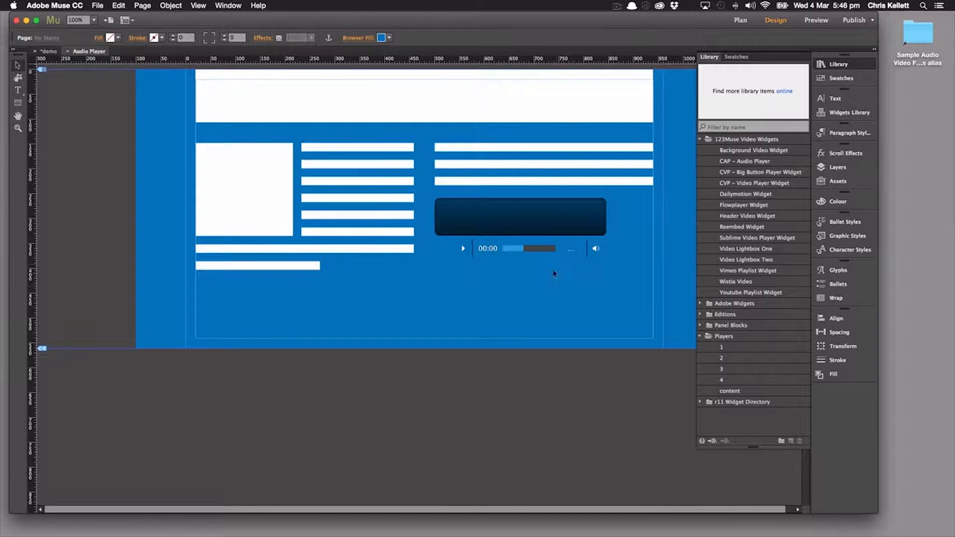
Move the player onto the rectangle, bring it to front, resize the rectangle, then group both
{"action": "left_click", "coordinate": [520, 218]}
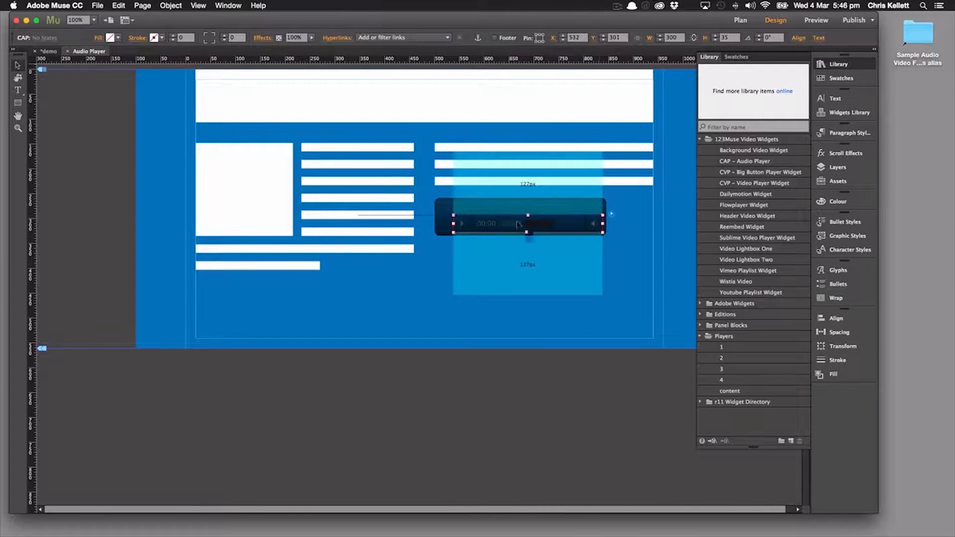
{"action": "right_click", "coordinate": [518, 269]}
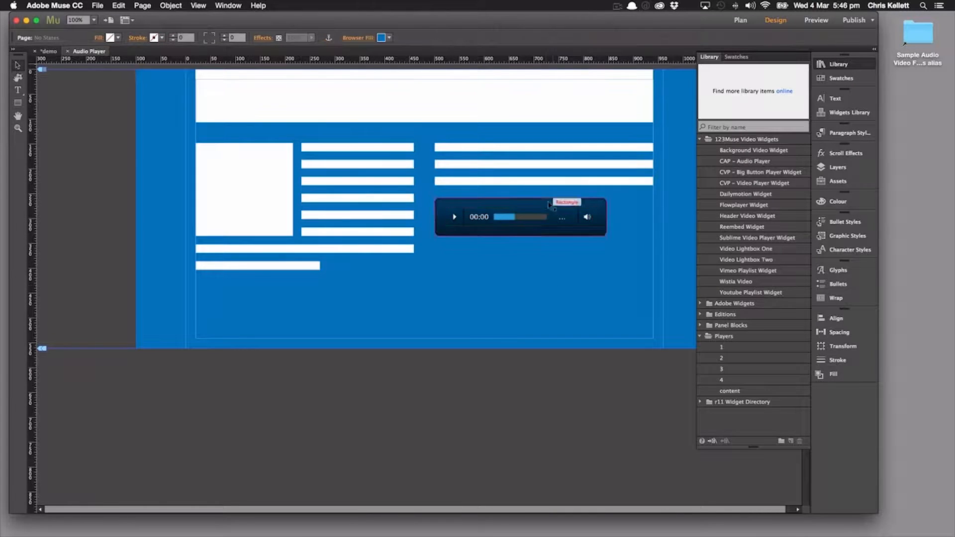
{"action": "left_click", "coordinate": [521, 216]}
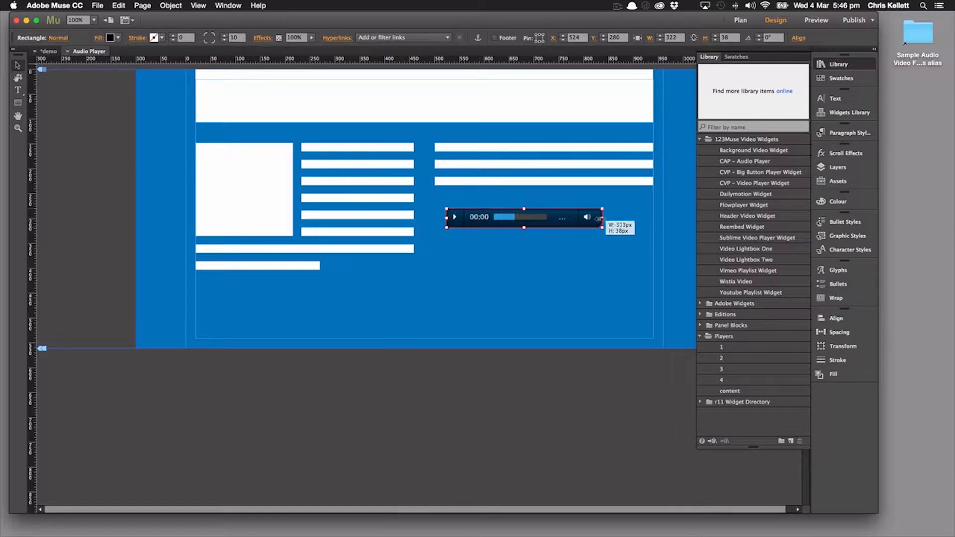
{"action": "left_click", "coordinate": [606, 243]}
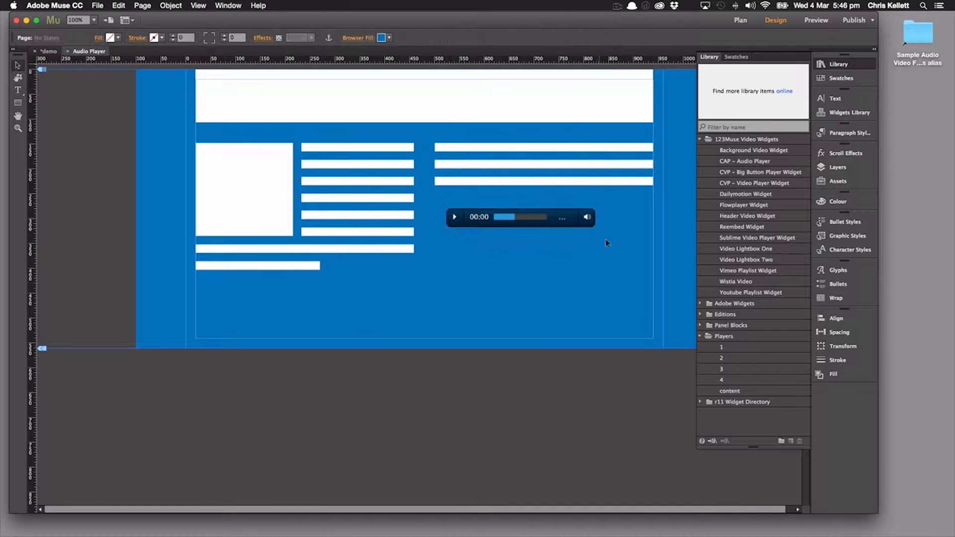
{"action": "left_click", "coordinate": [521, 217]}
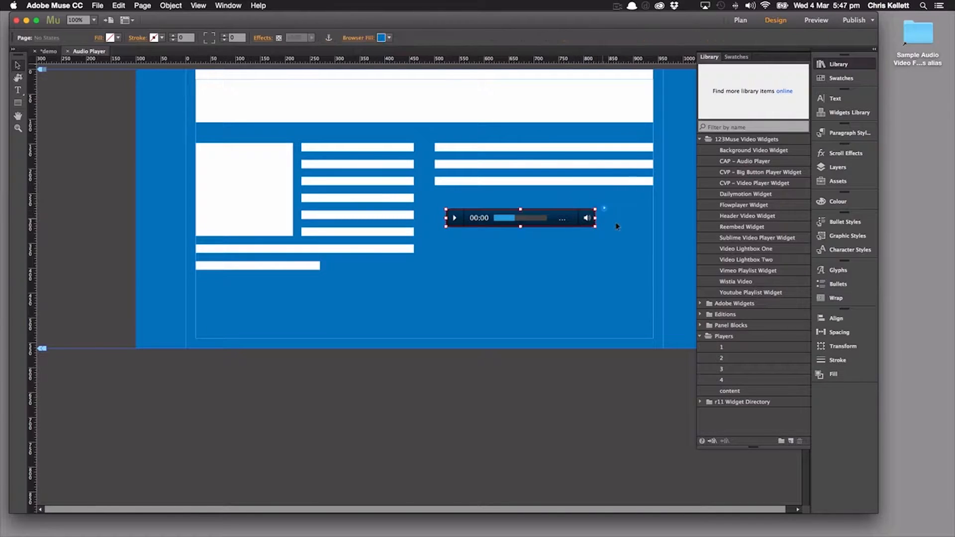
{"action": "left_click", "coordinate": [519, 217]}
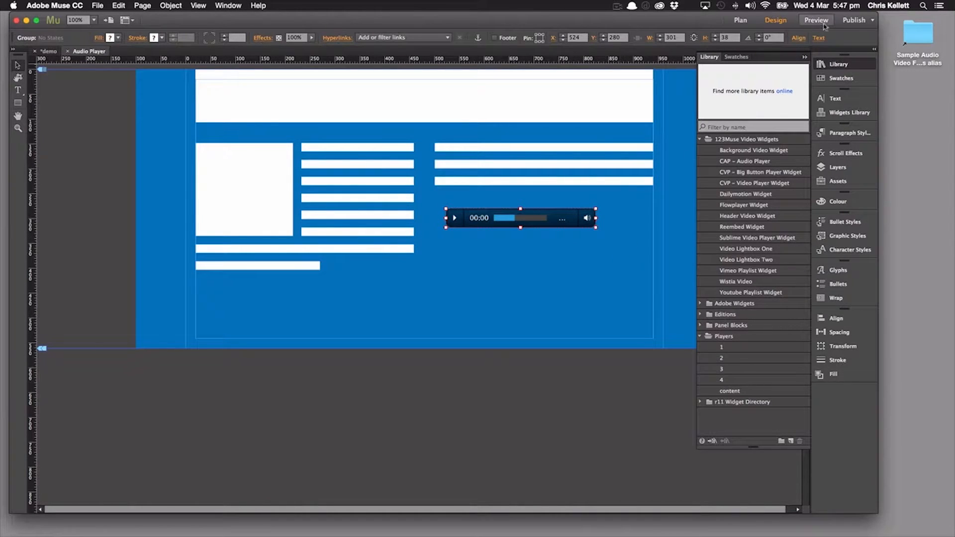
{"action": "left_click", "coordinate": [816, 20]}
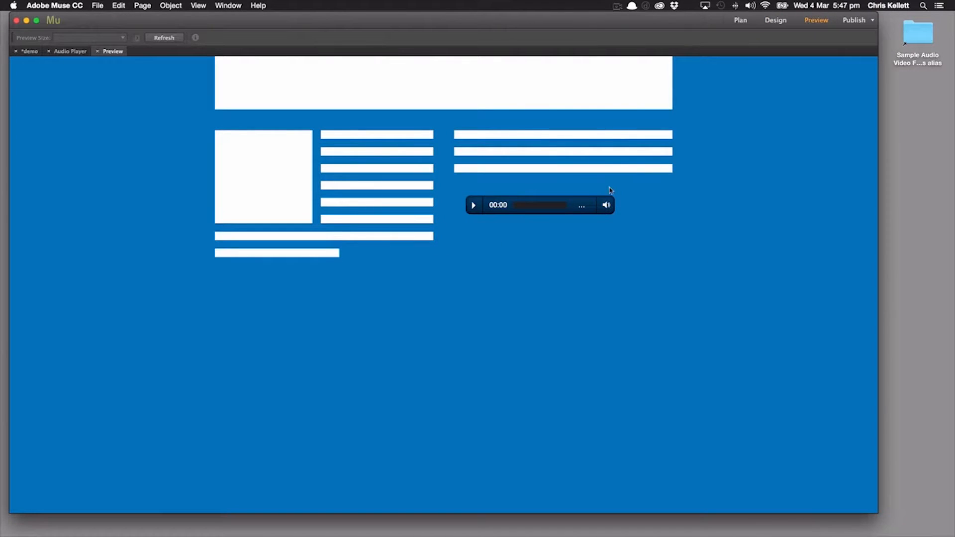
{"action": "left_click", "coordinate": [473, 204]}
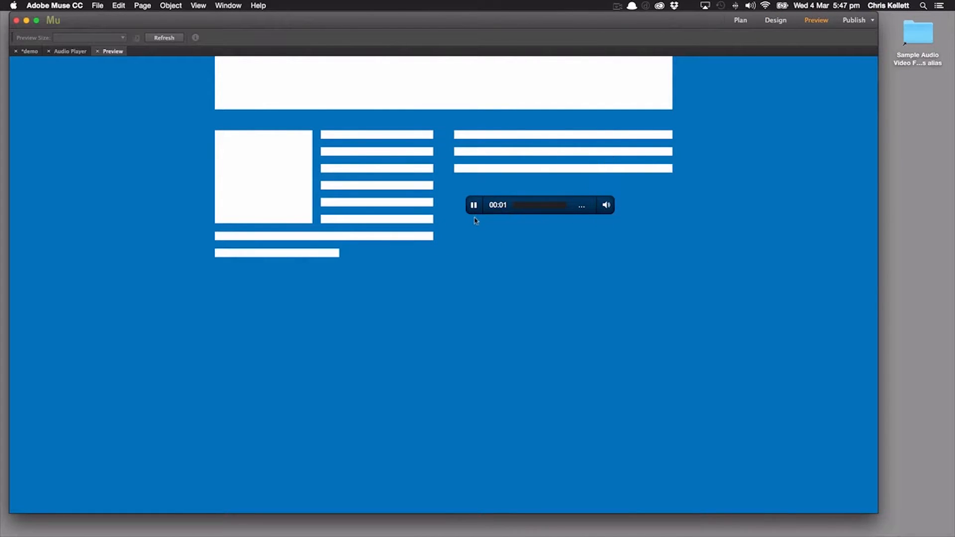
{"action": "left_click", "coordinate": [474, 205]}
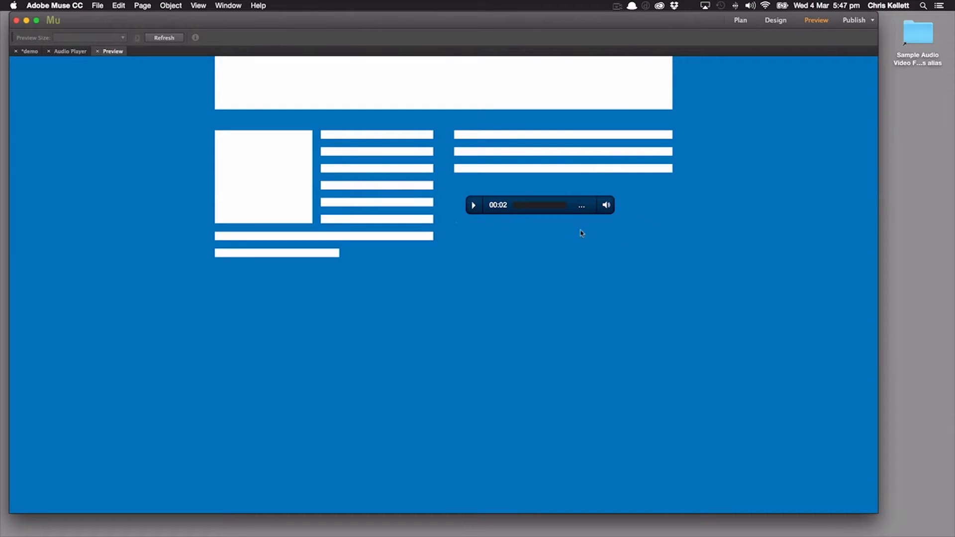
{"action": "mouse_move", "coordinate": [256, 140]}
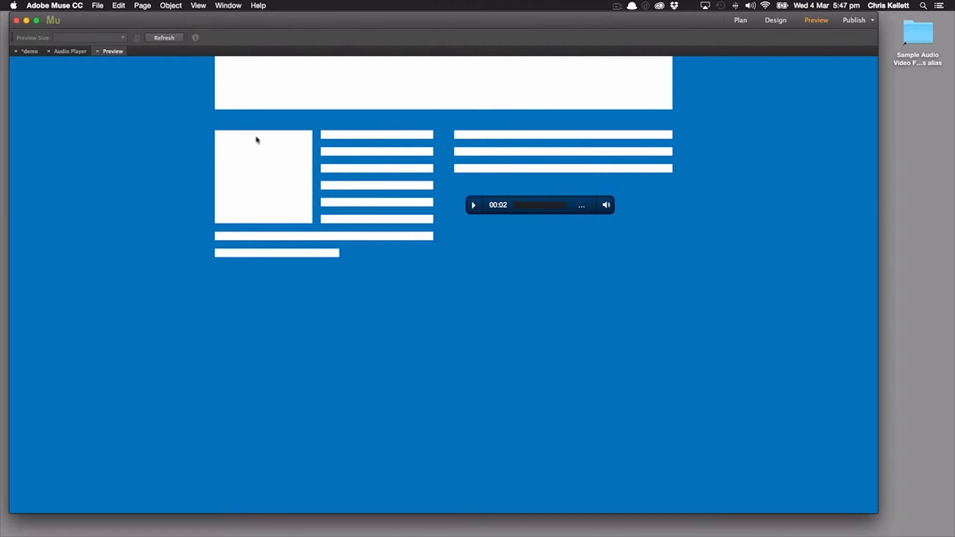
{"action": "left_click", "coordinate": [776, 20]}
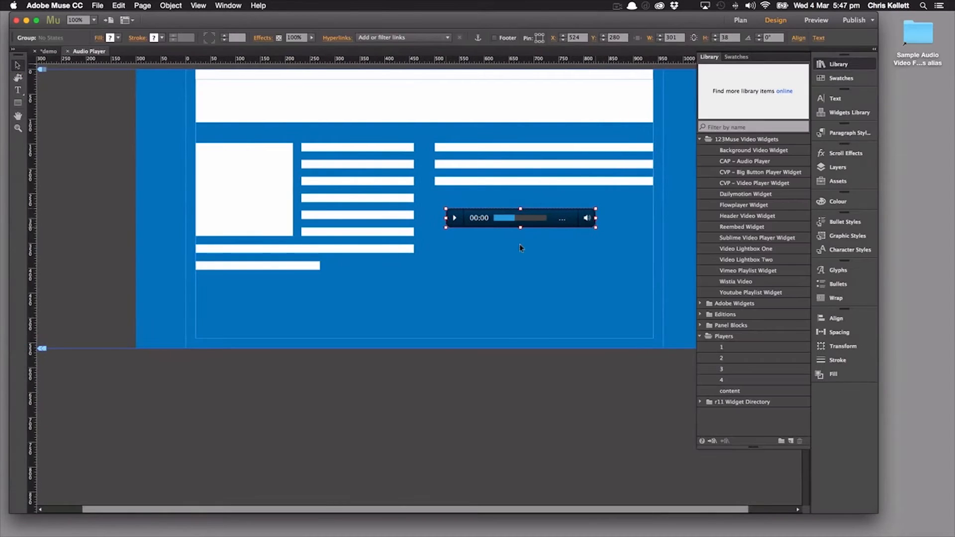